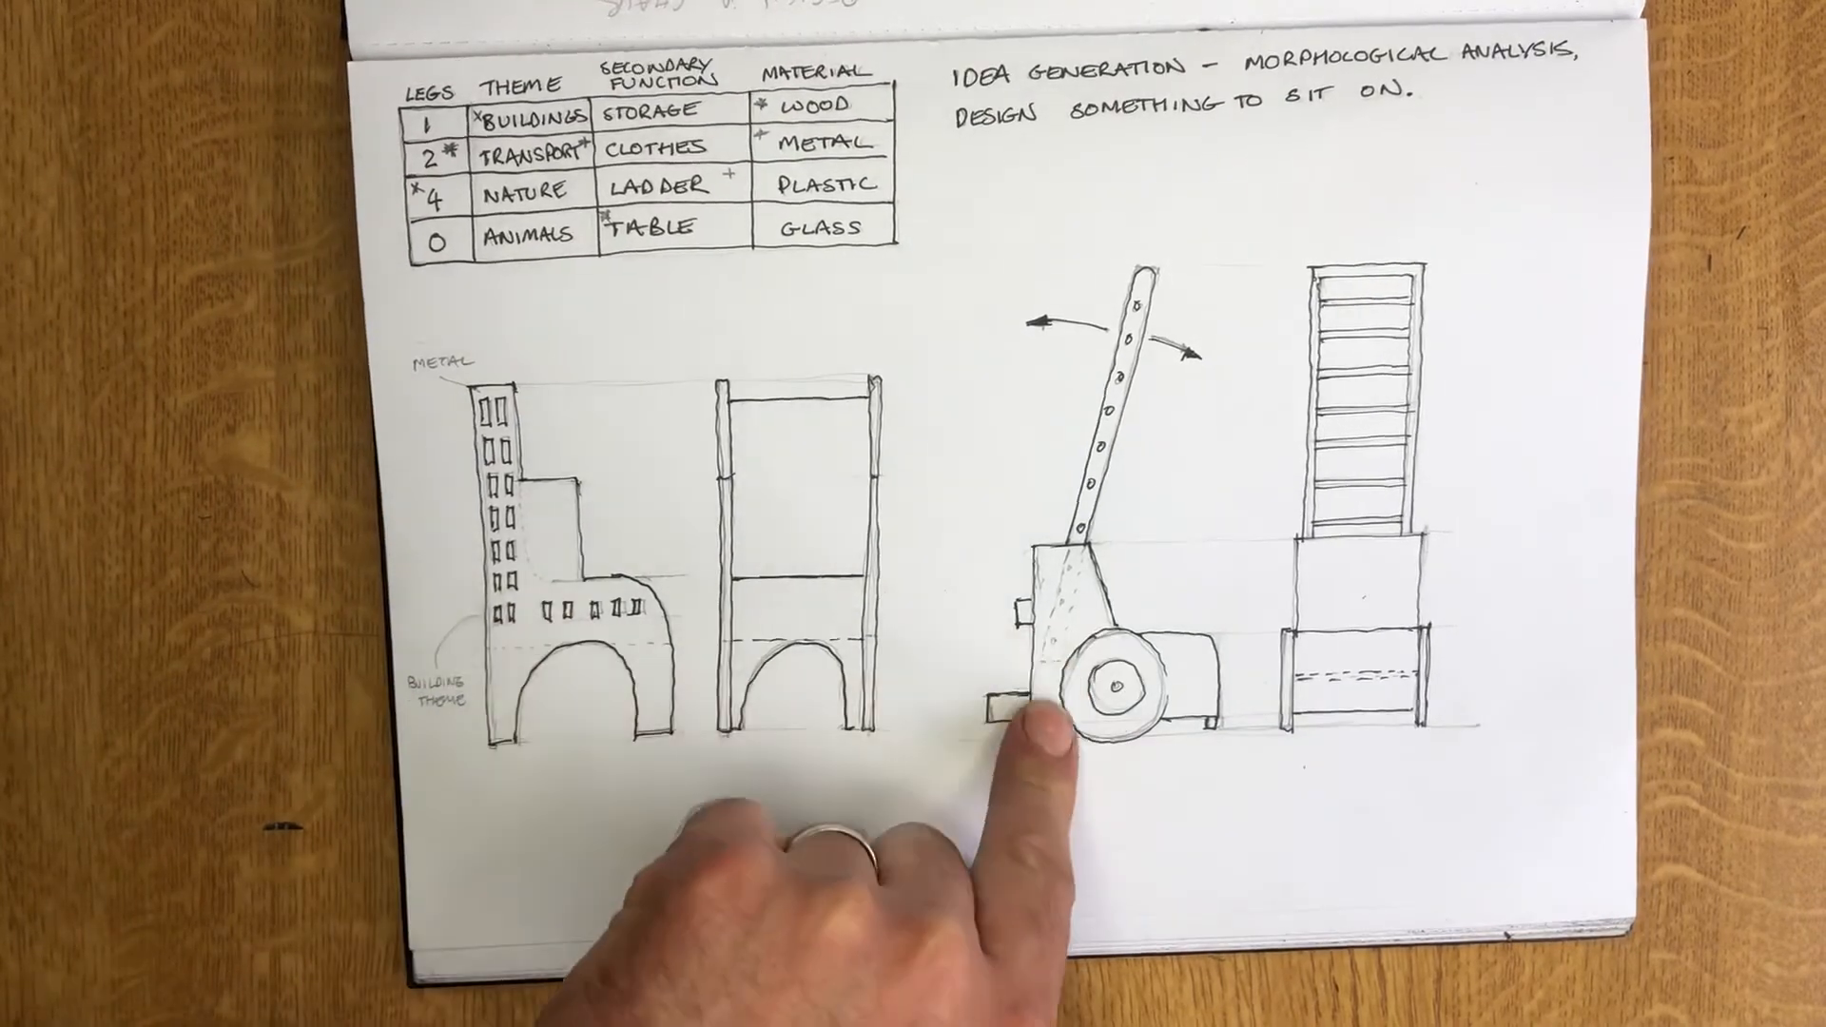
mouse_move(466, 653)
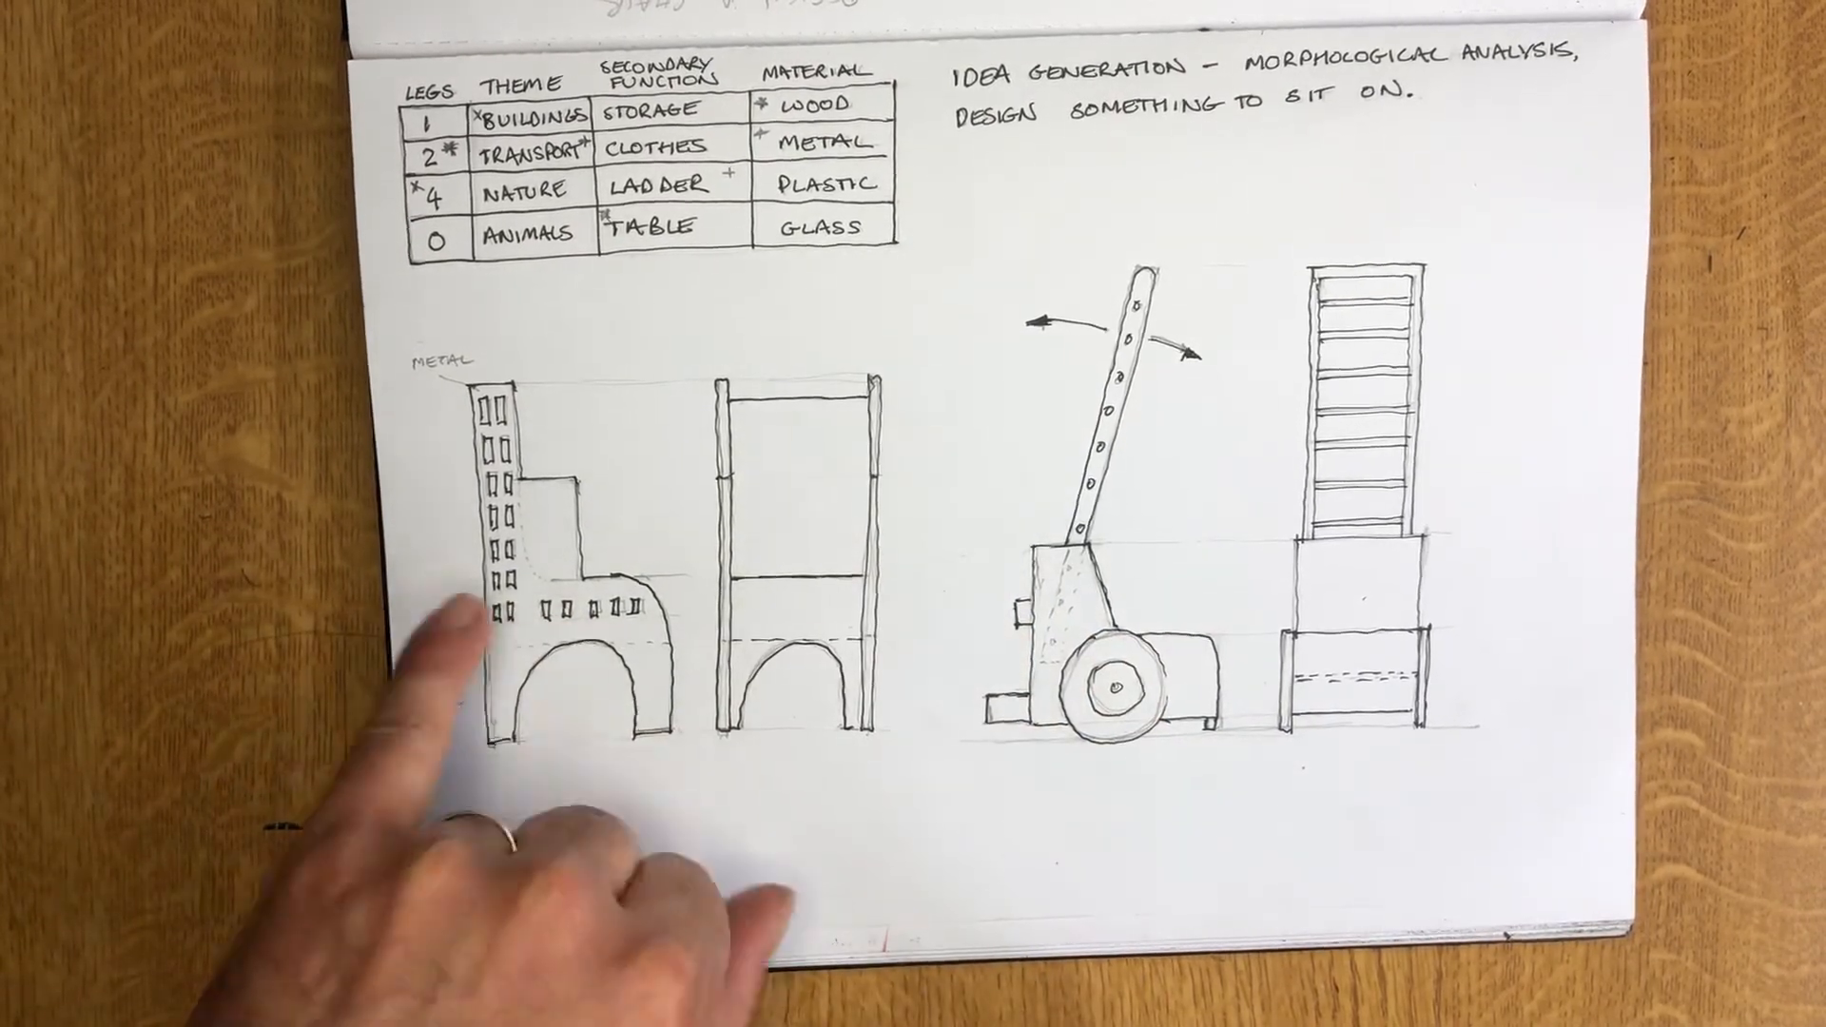